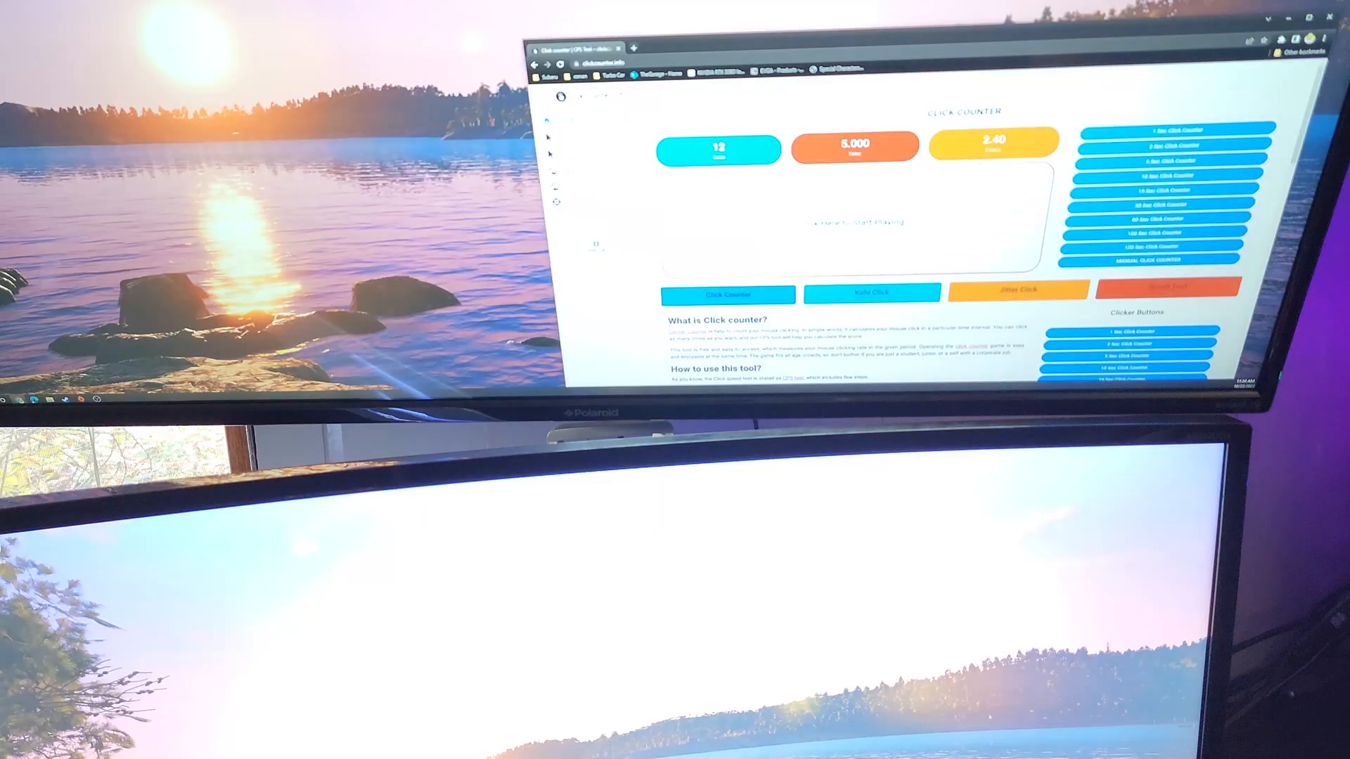
Run a five-second click test, close the giraffe rank popup, and start another test.
left_click(854, 211)
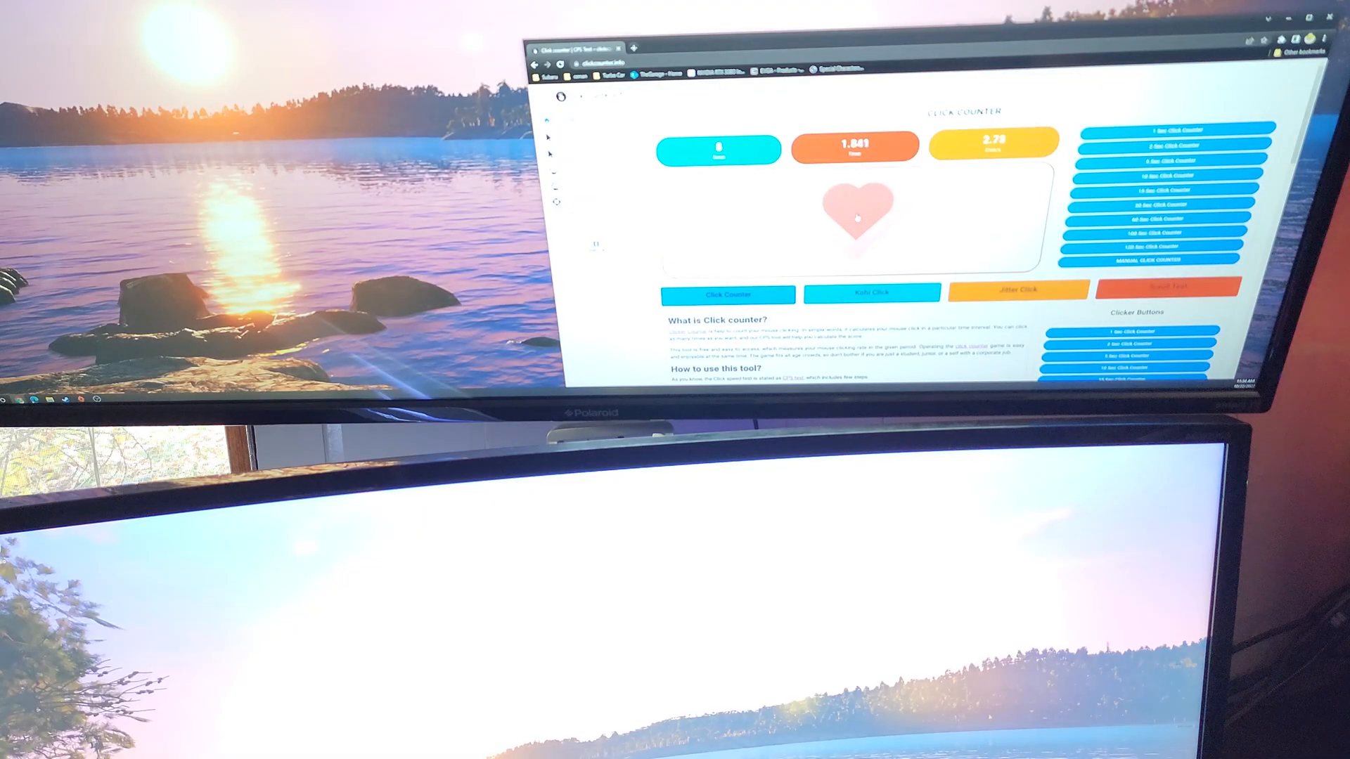
left_click(855, 213)
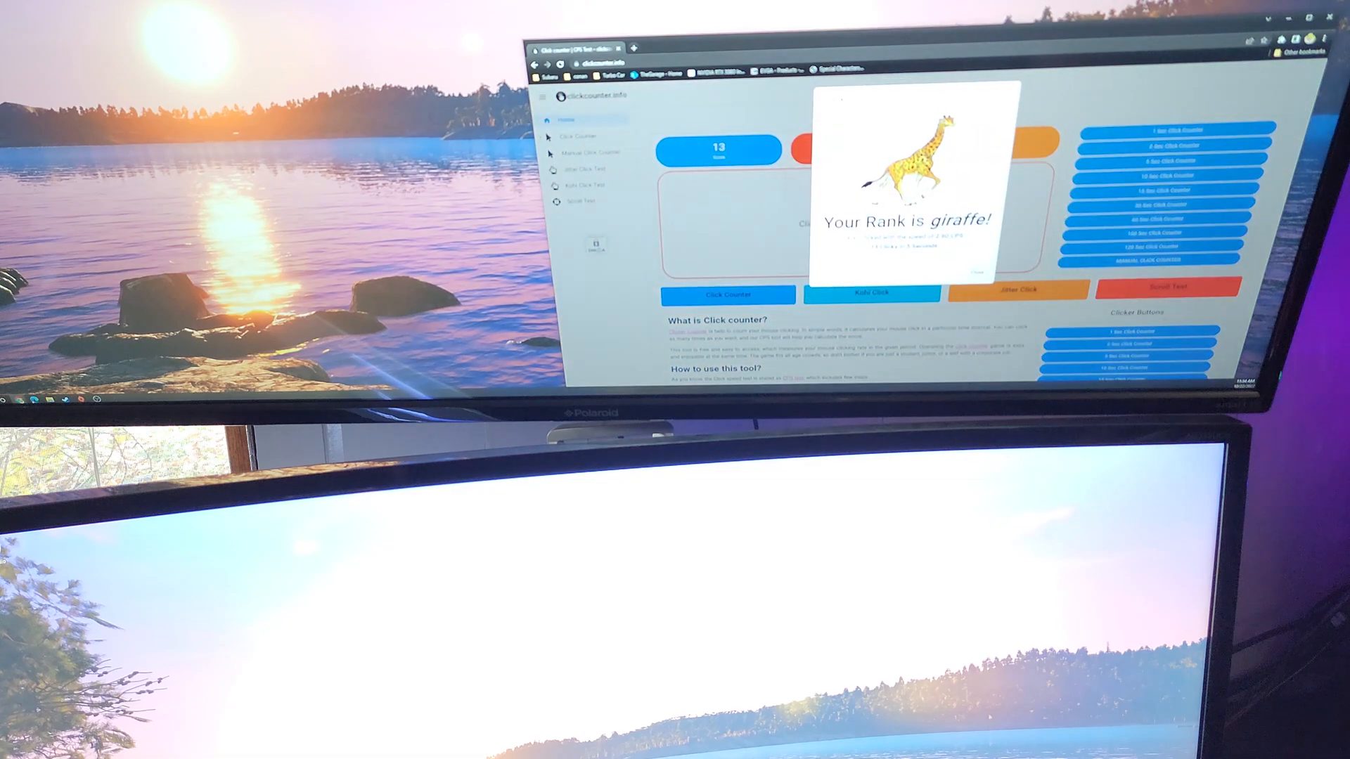
left_click(977, 273)
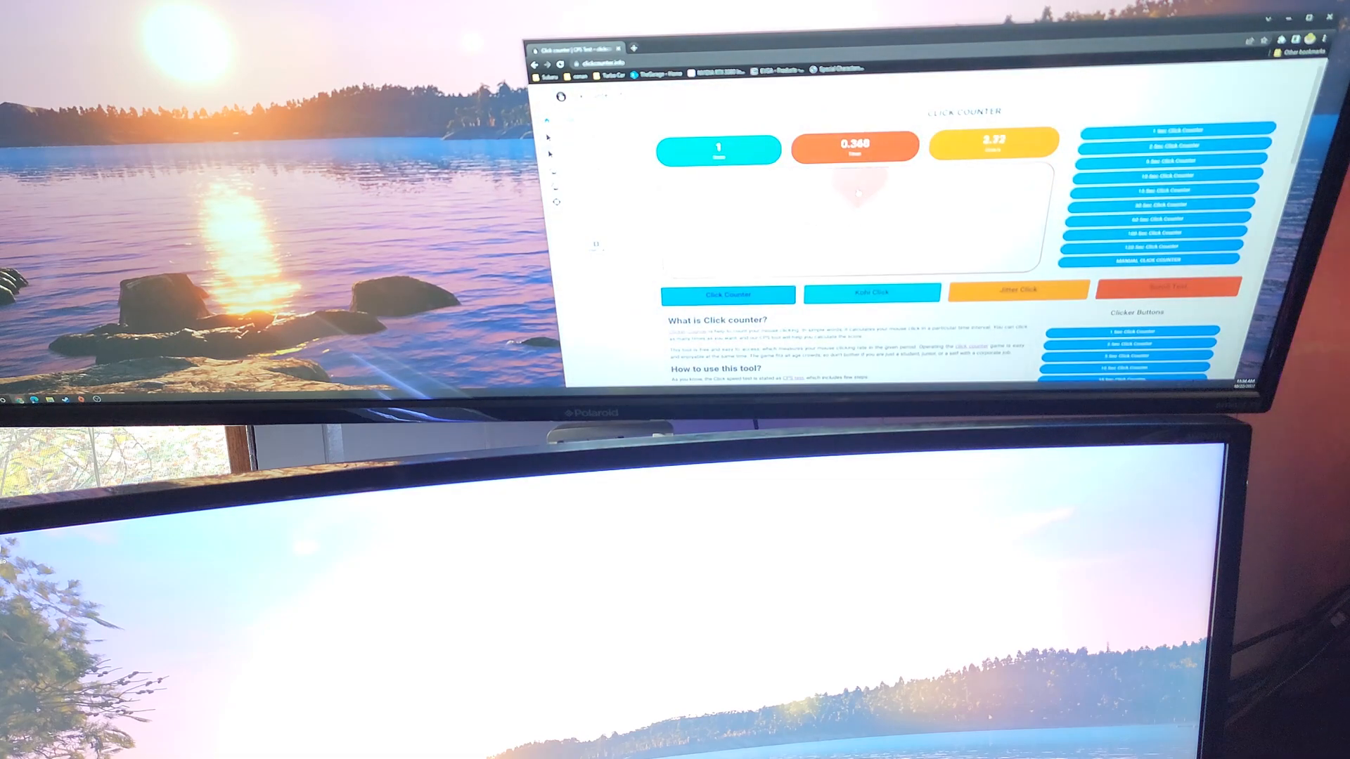
left_click(856, 194)
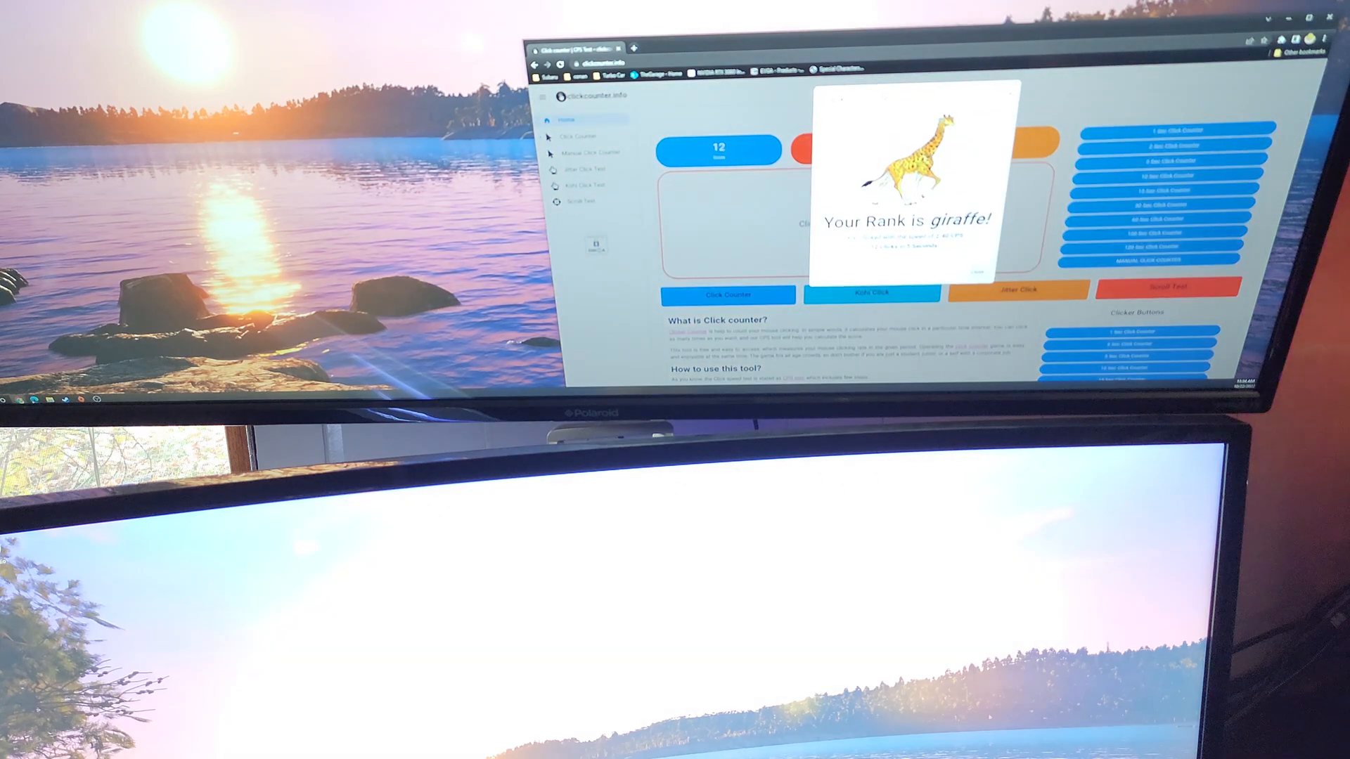
Close the giraffe rank popup and click the heart area repeatedly in a fresh five-second test.
left_click(982, 271)
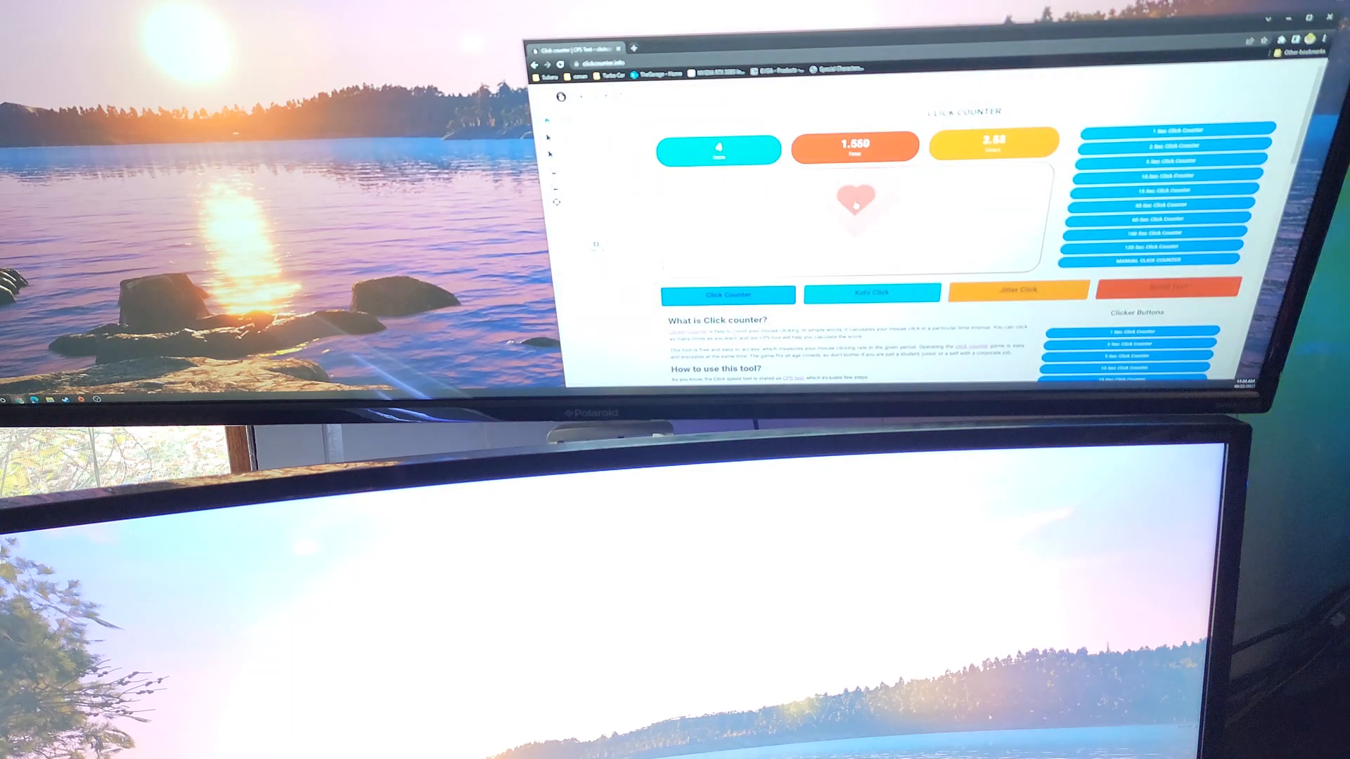
left_click(855, 204)
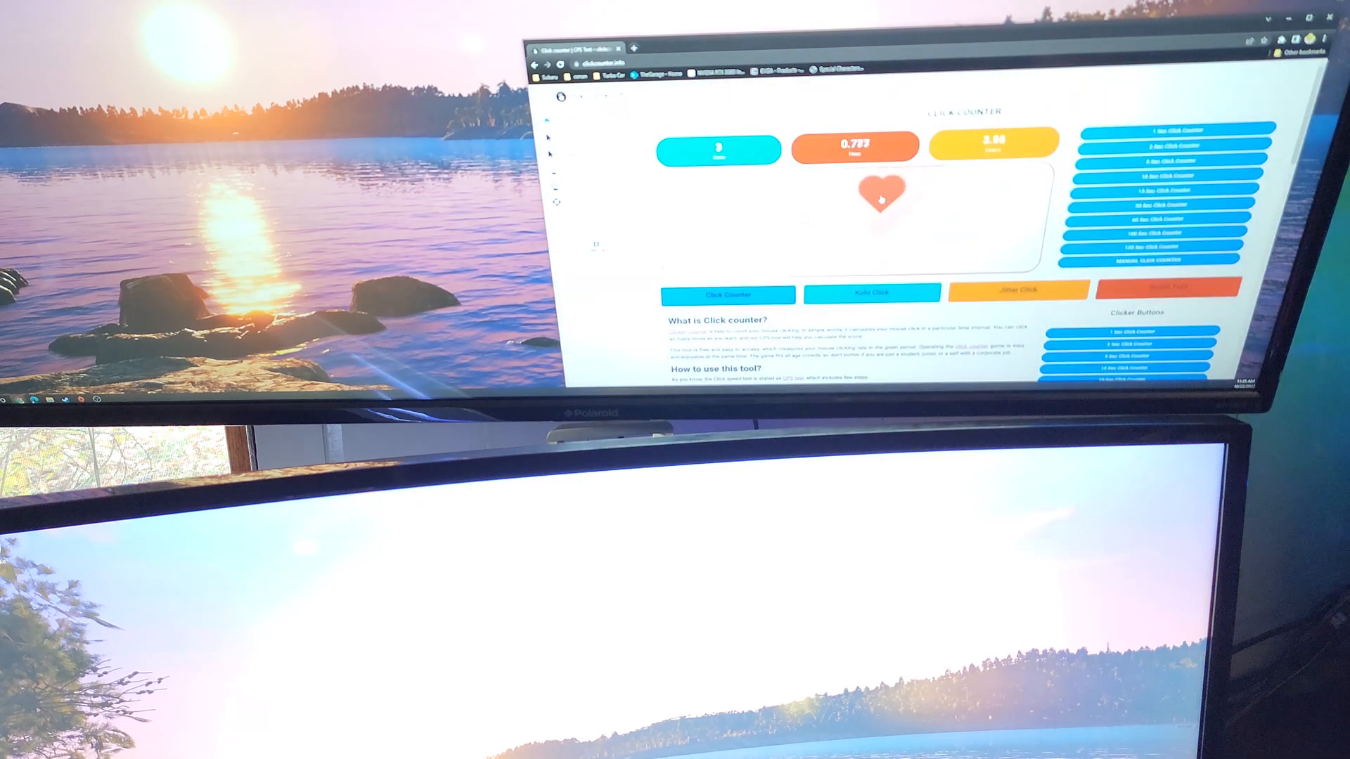
left_click(879, 194)
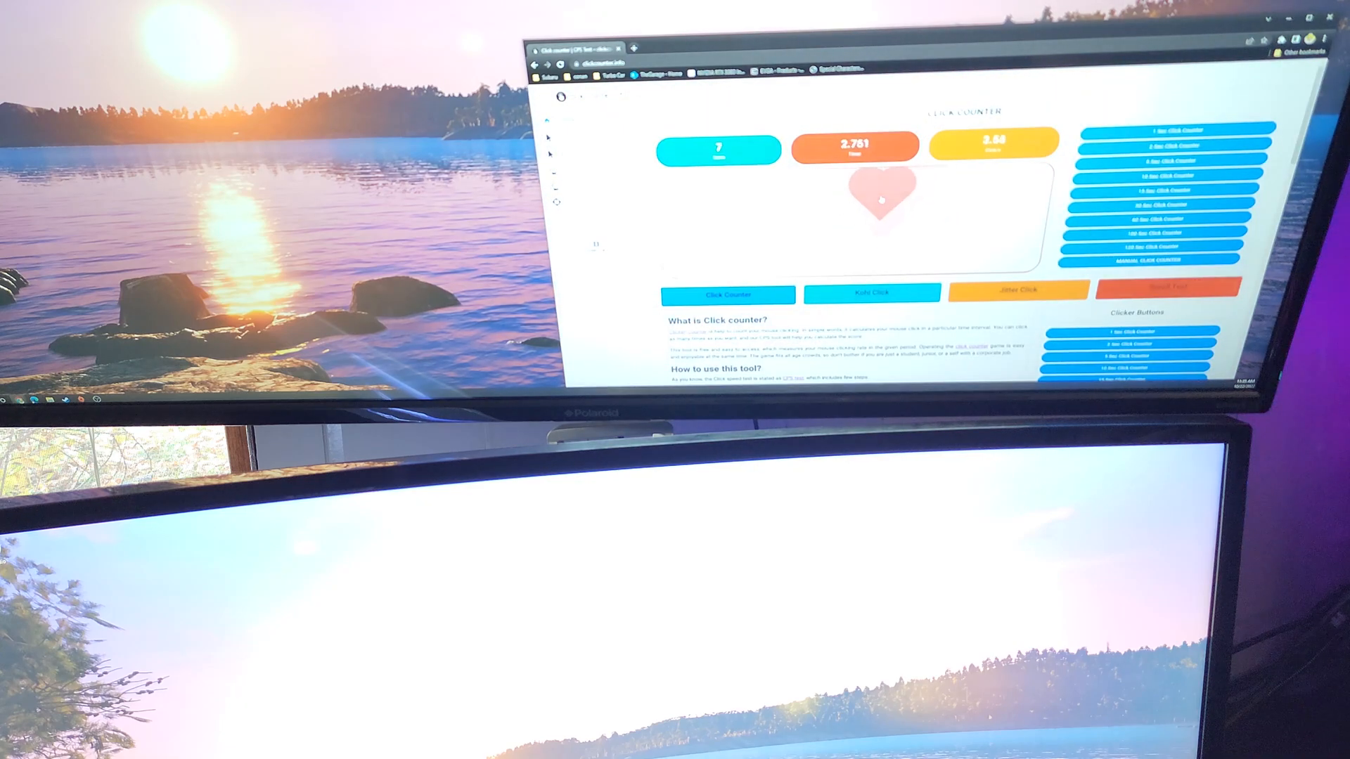
left_click(876, 191)
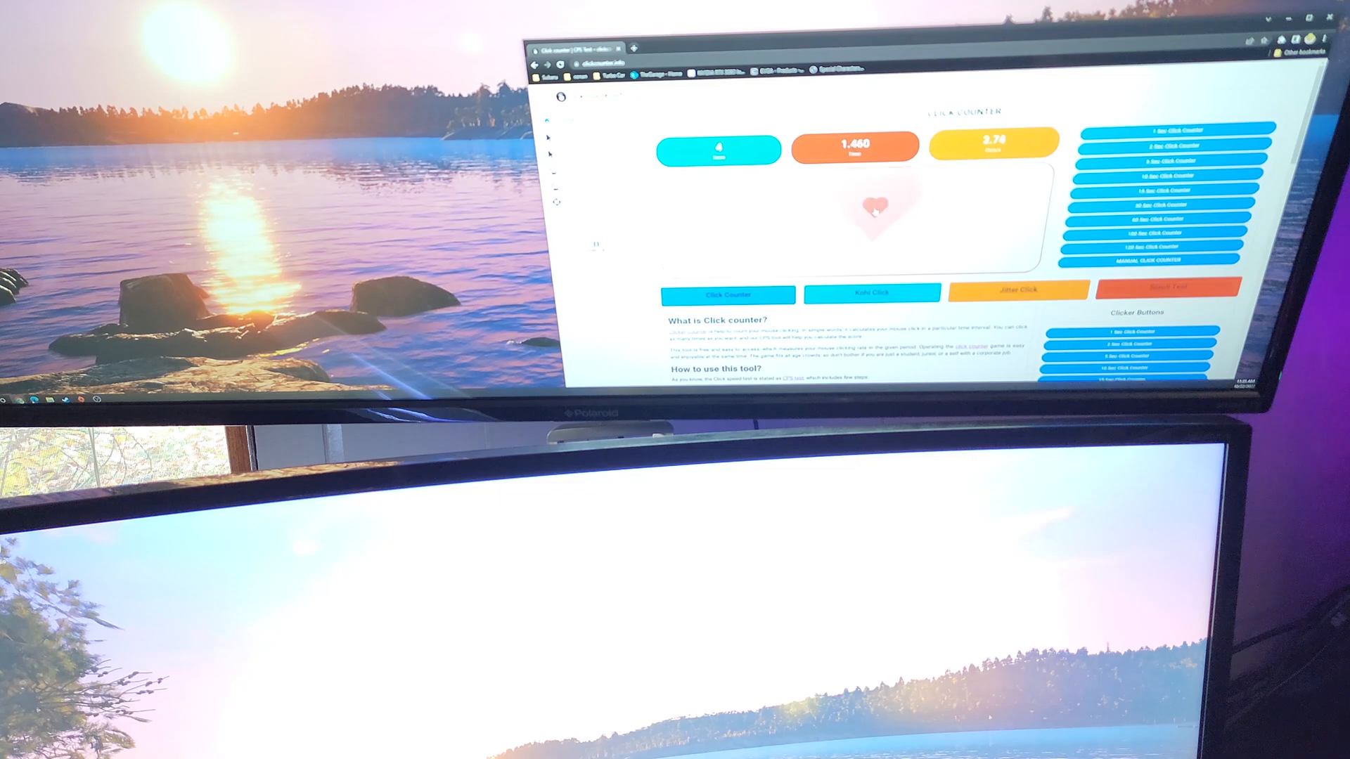
left_click(875, 205)
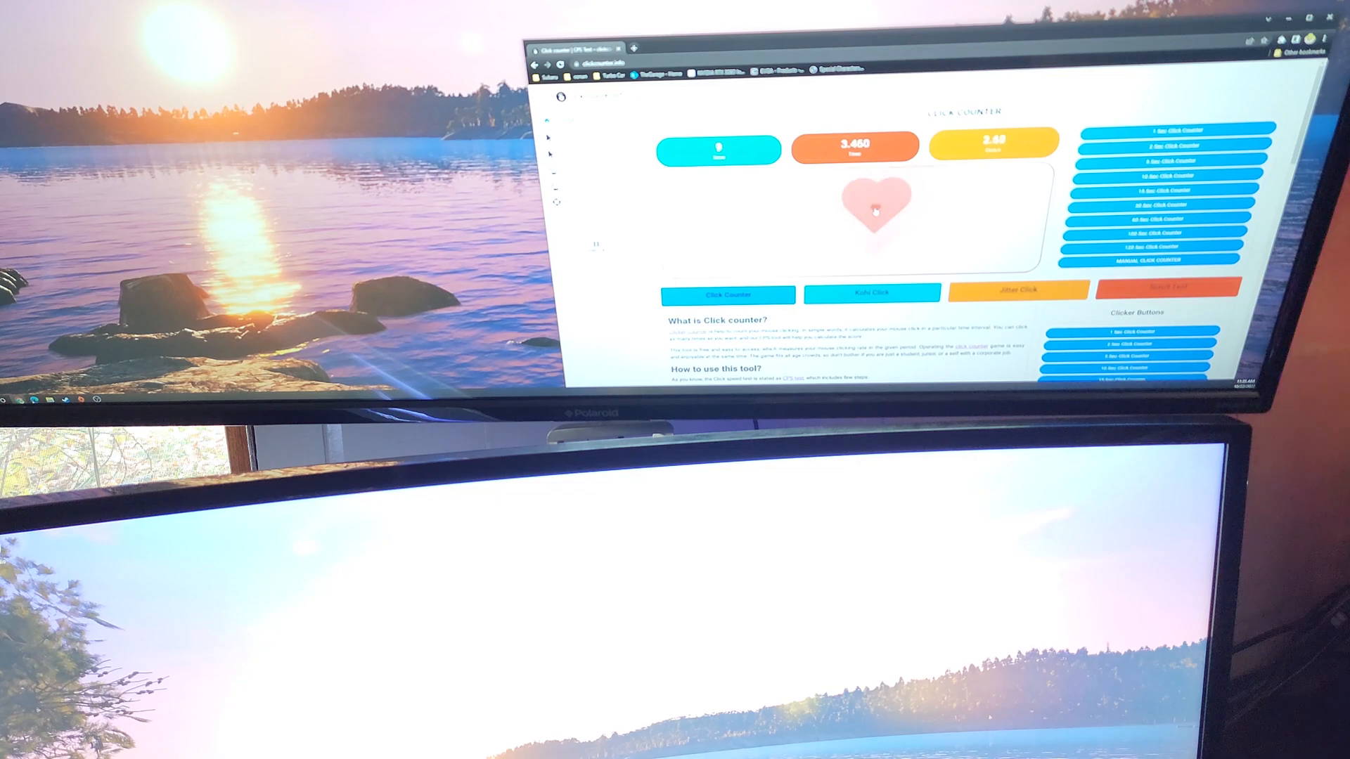